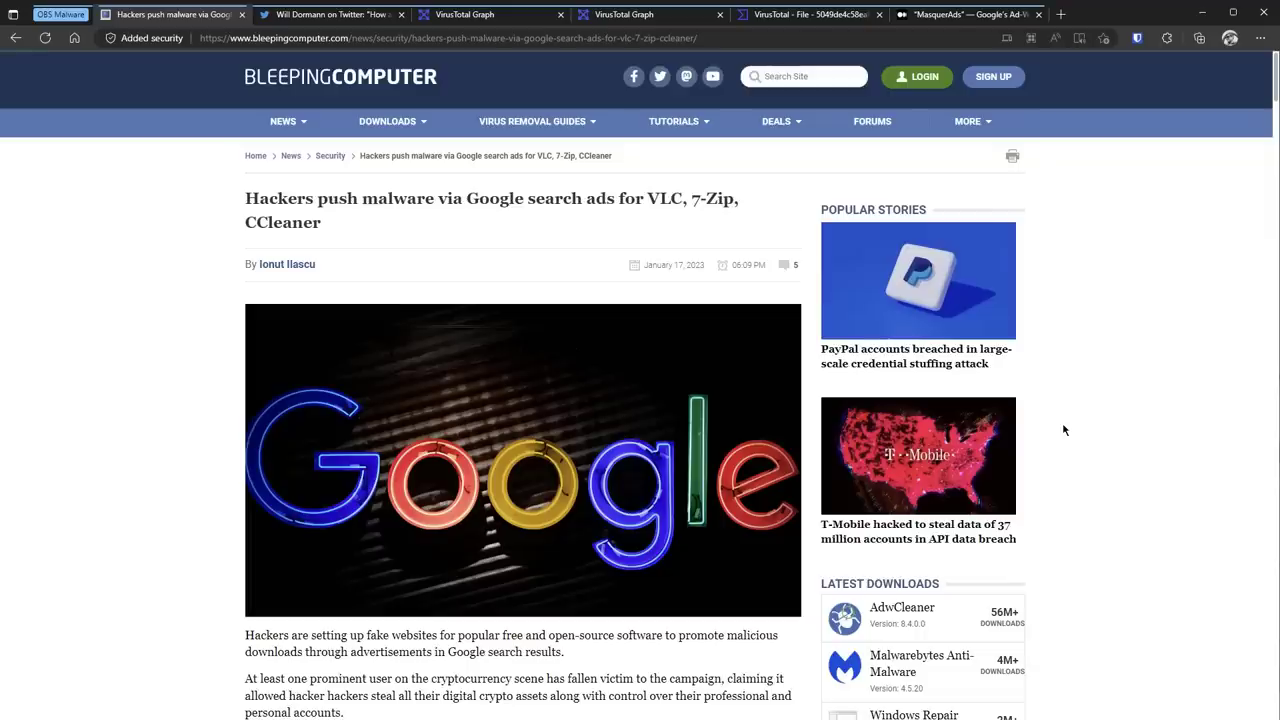
Step: Download the Windows OBS-Studio-29.0-Full-Installer-x64 RAR from the fake obsproject.net site
scroll("down", 3)
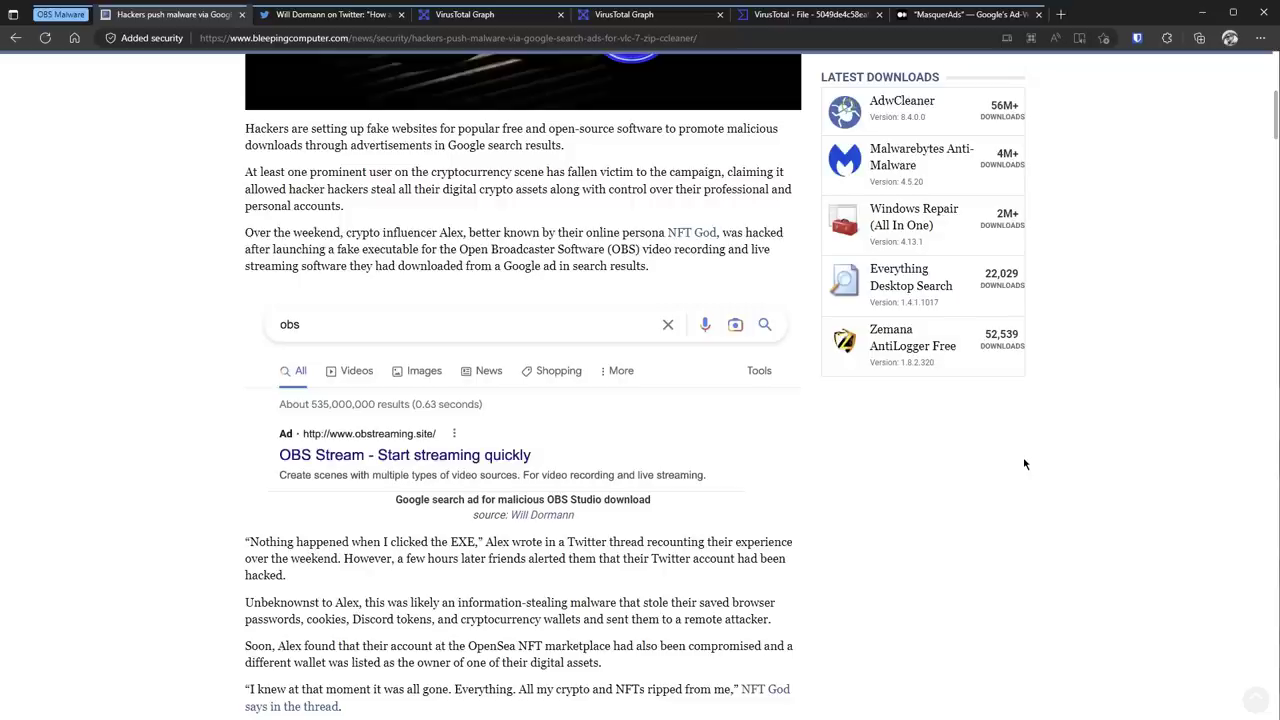
left_click(624, 14)
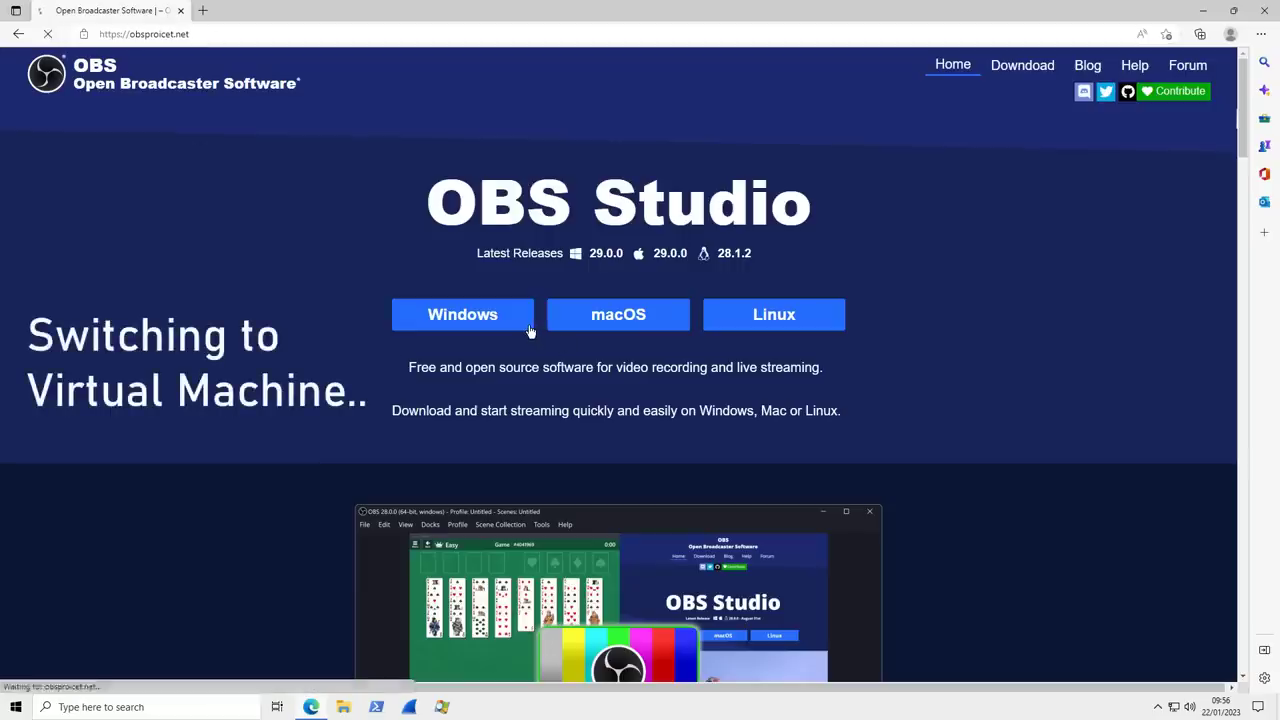
left_click(462, 314)
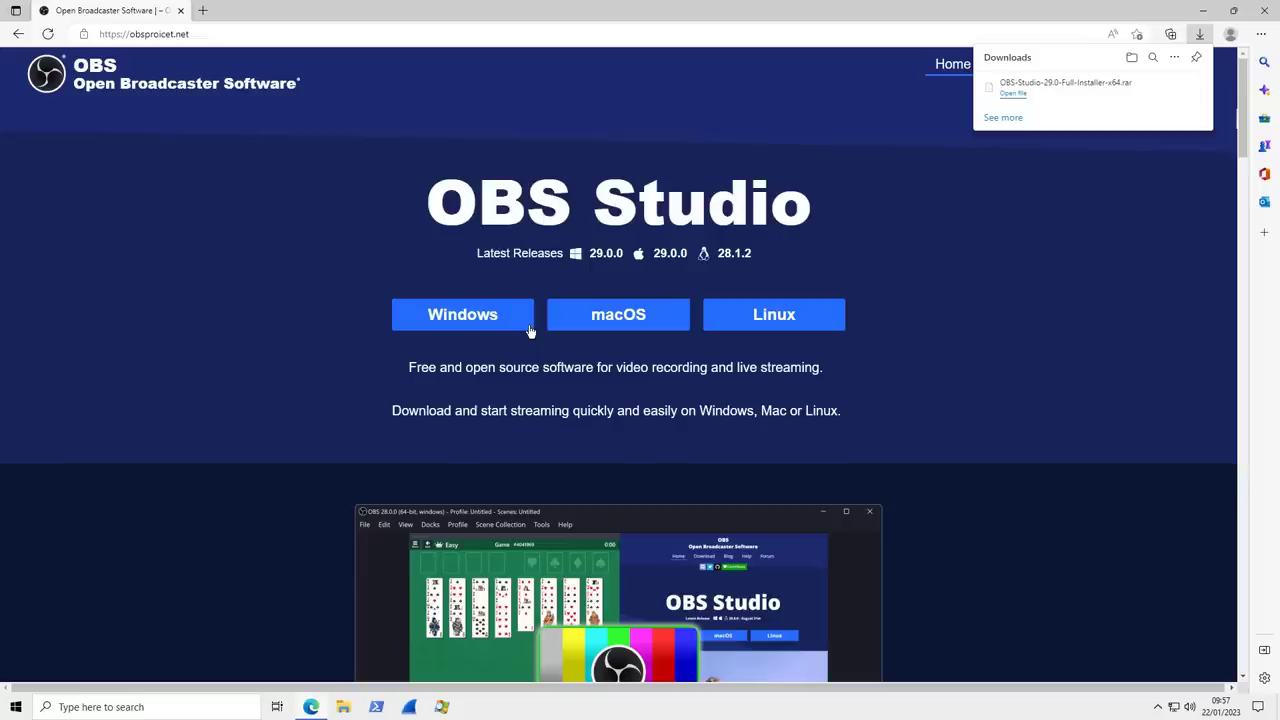
mouse_move(232, 48)
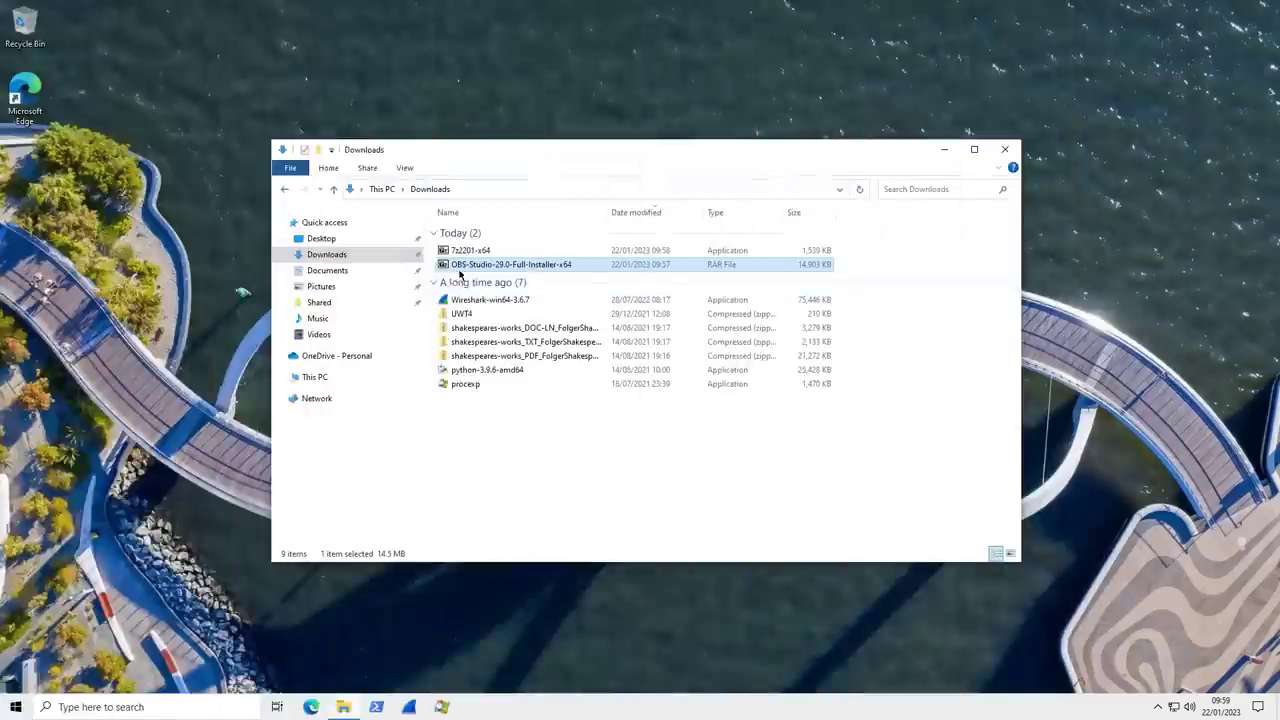
Step: Extract HuyNTVideo.exe from the downloaded RAR in 7-Zip onto the desktop
double_click(512, 264)
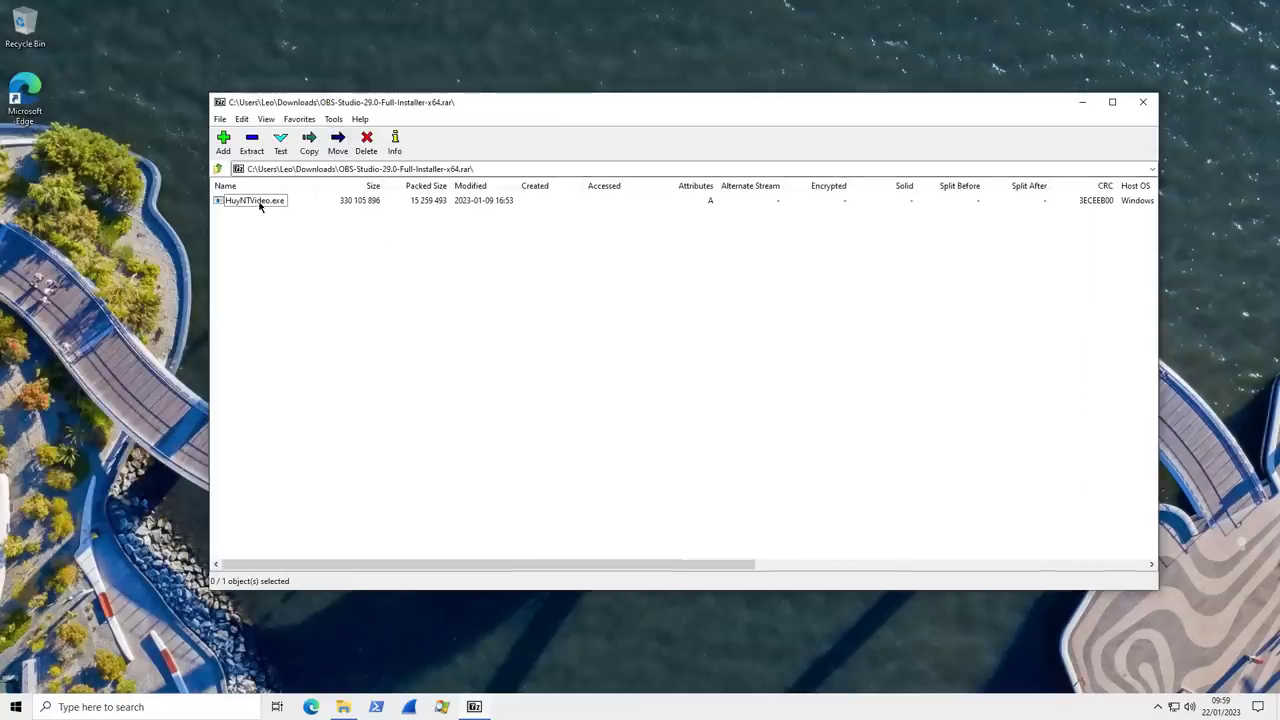
left_click(254, 200)
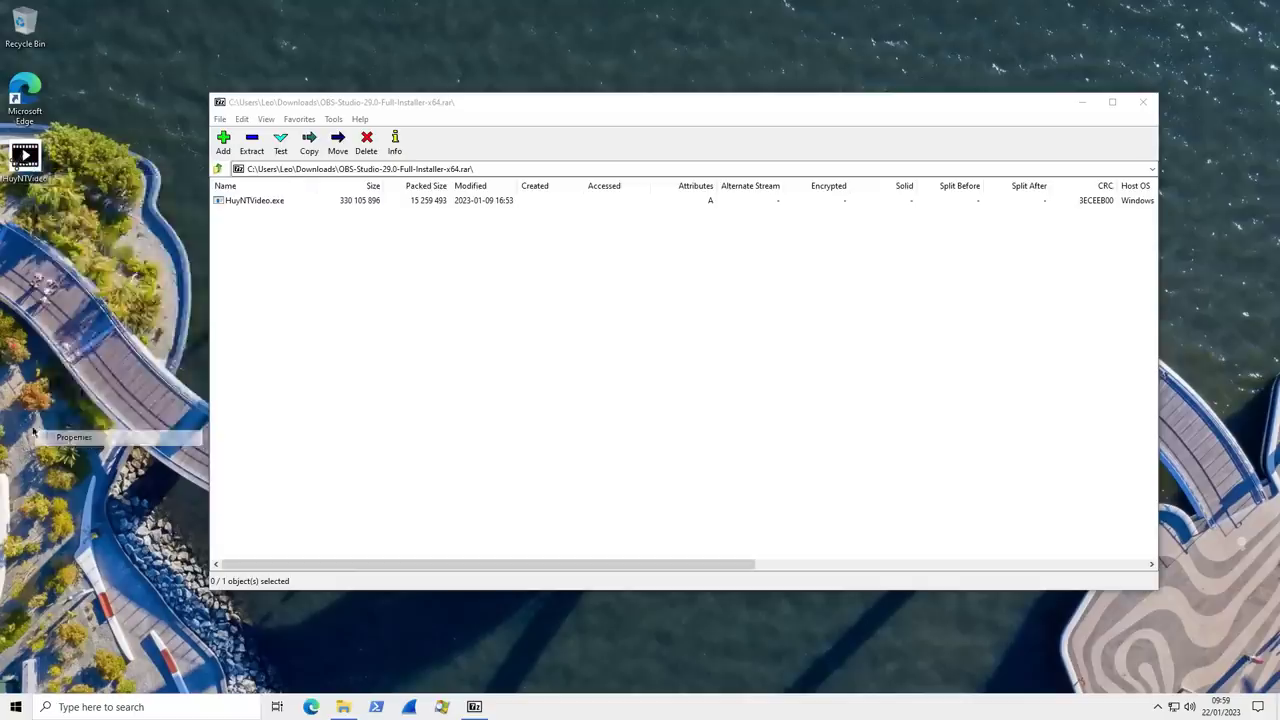
left_click(74, 436)
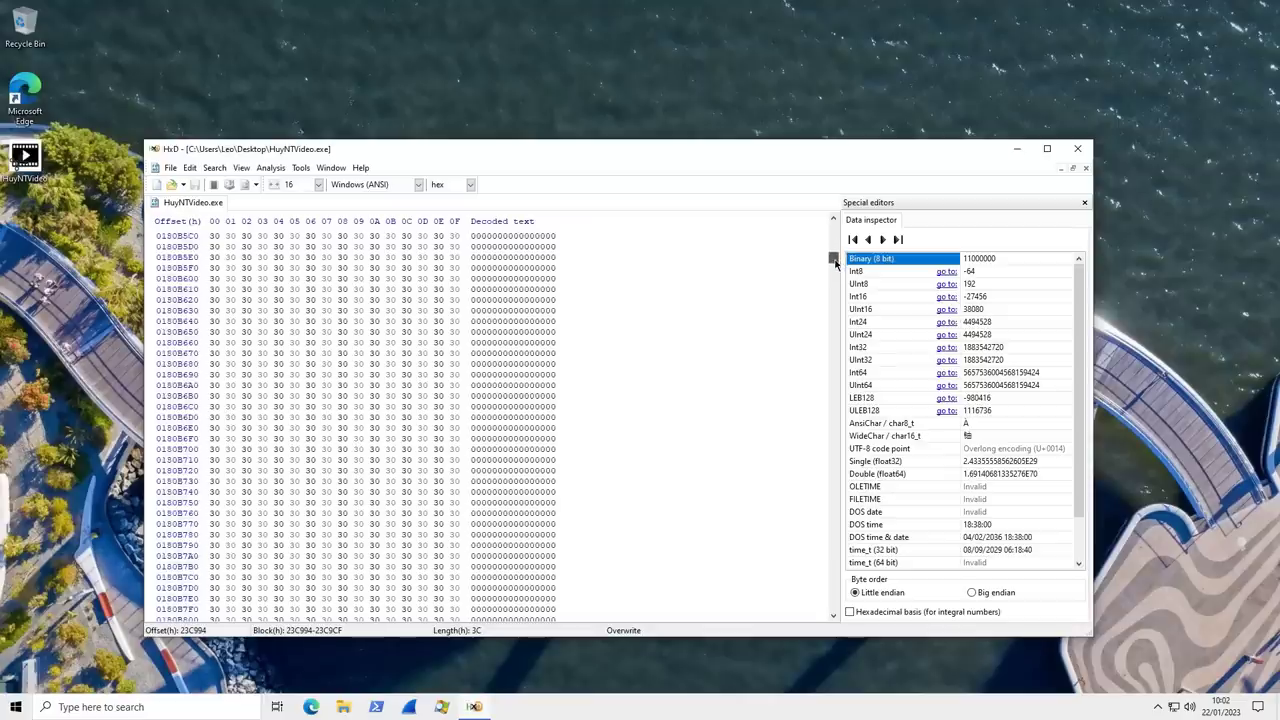
Step: Scroll through HuyNTVideo.exe in HxD to locate the large block of 00 padding bytes
scroll("down", 3)
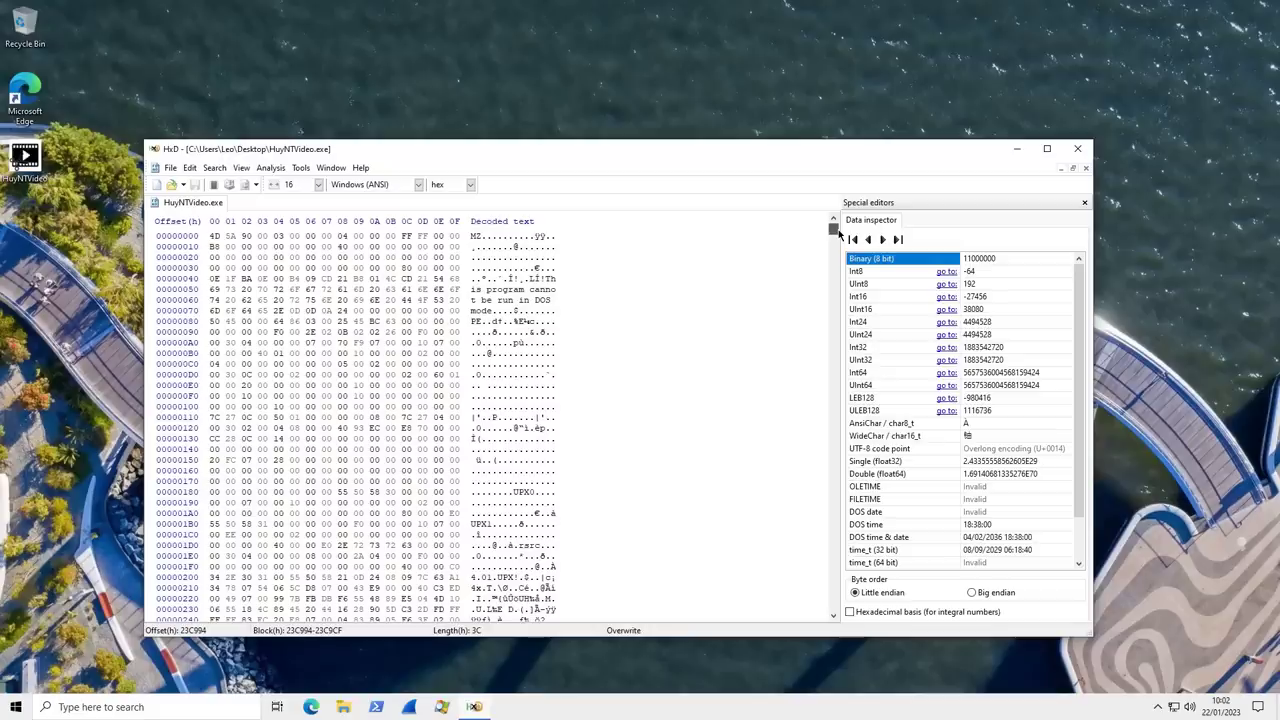
scroll("down", 3)
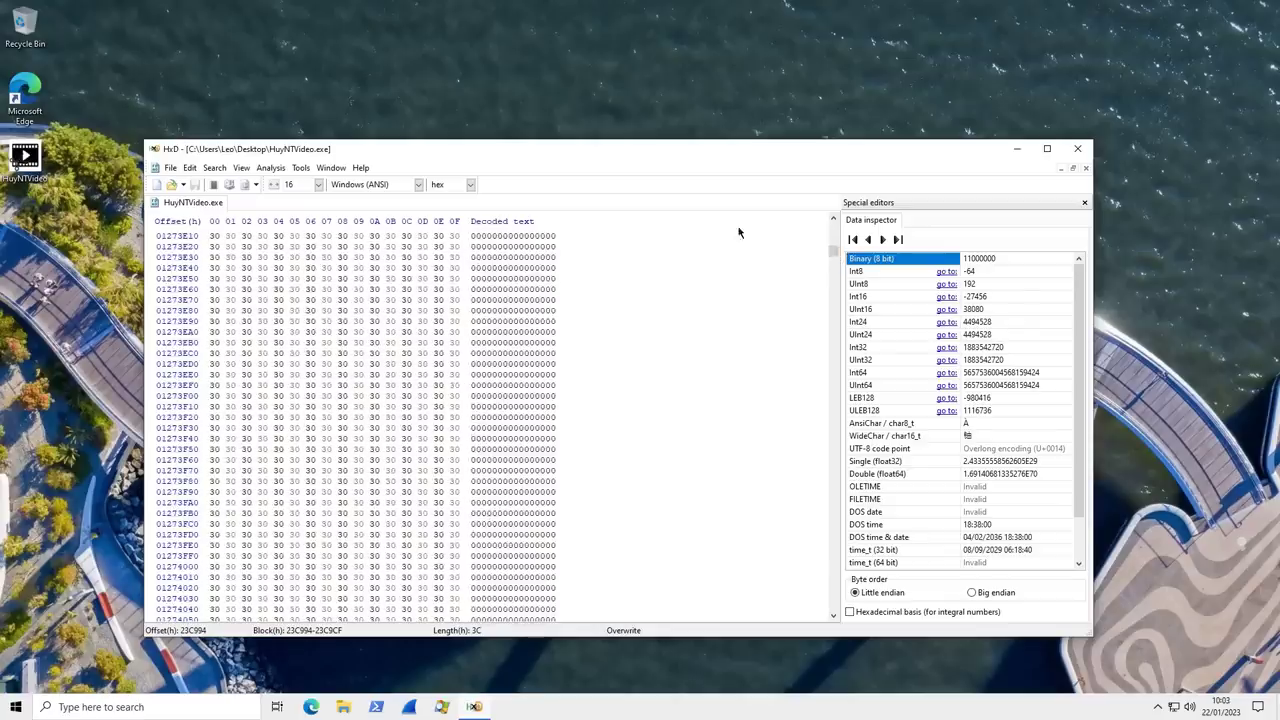
left_click(212, 236)
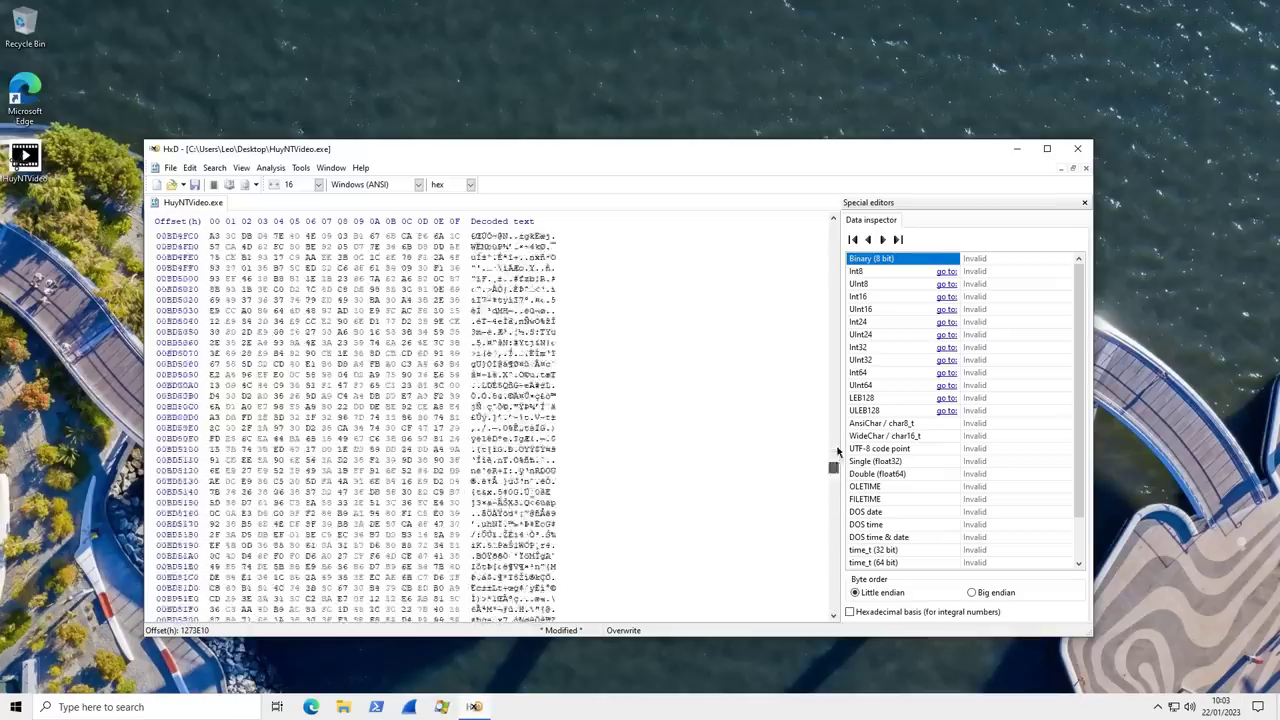
Step: Delete the zero padding from HuyNTVideo.exe and verify the trimmed file is about 14.9 MB in Properties
scroll("down", 3)
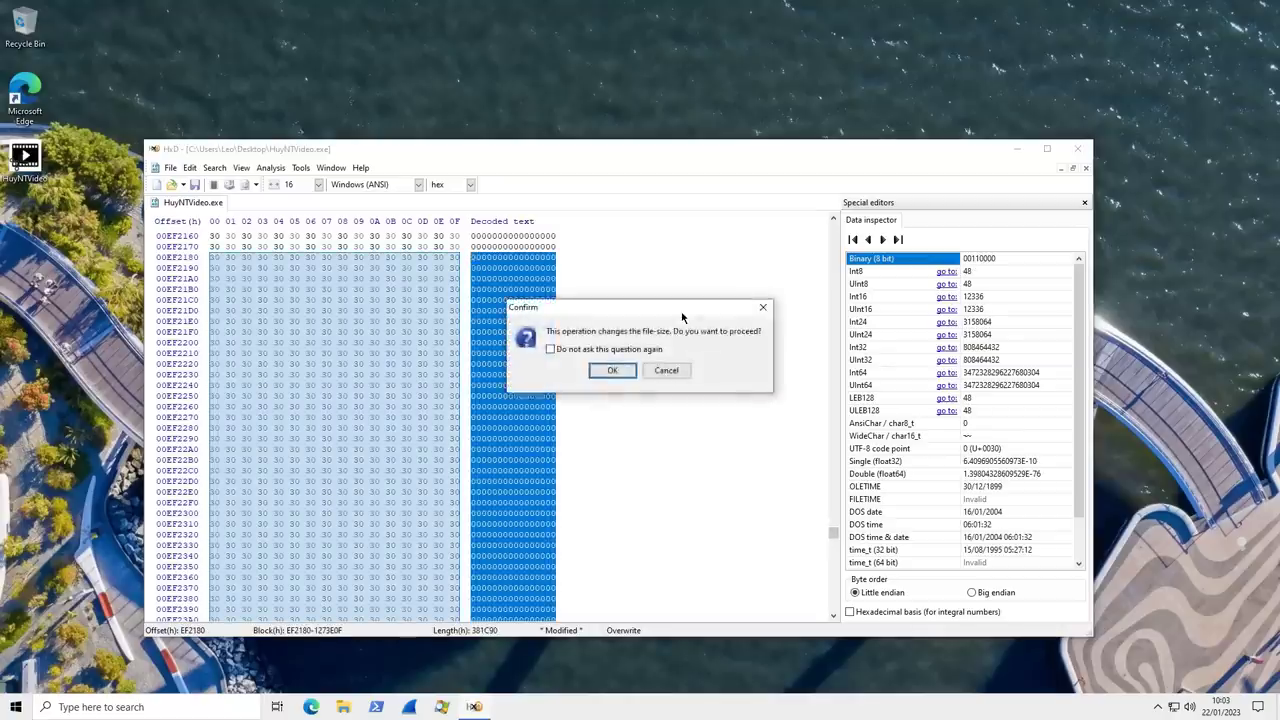
left_click(612, 370)
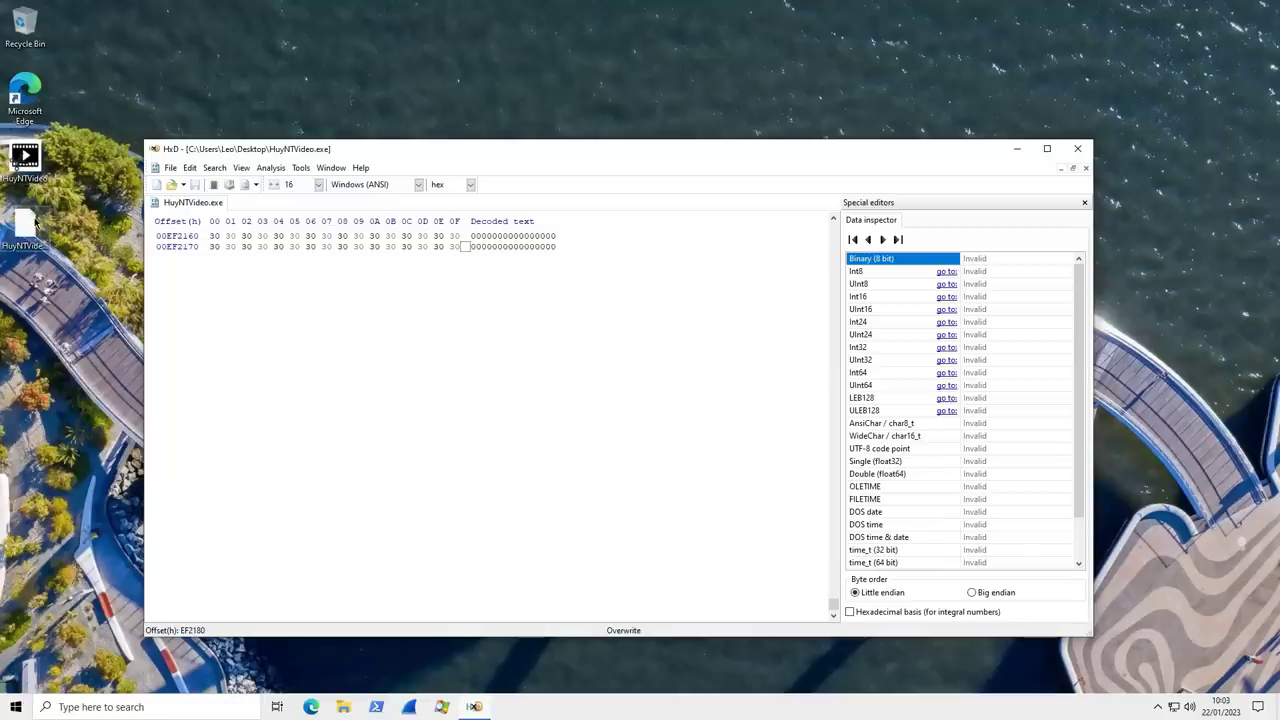
right_click(24, 160)
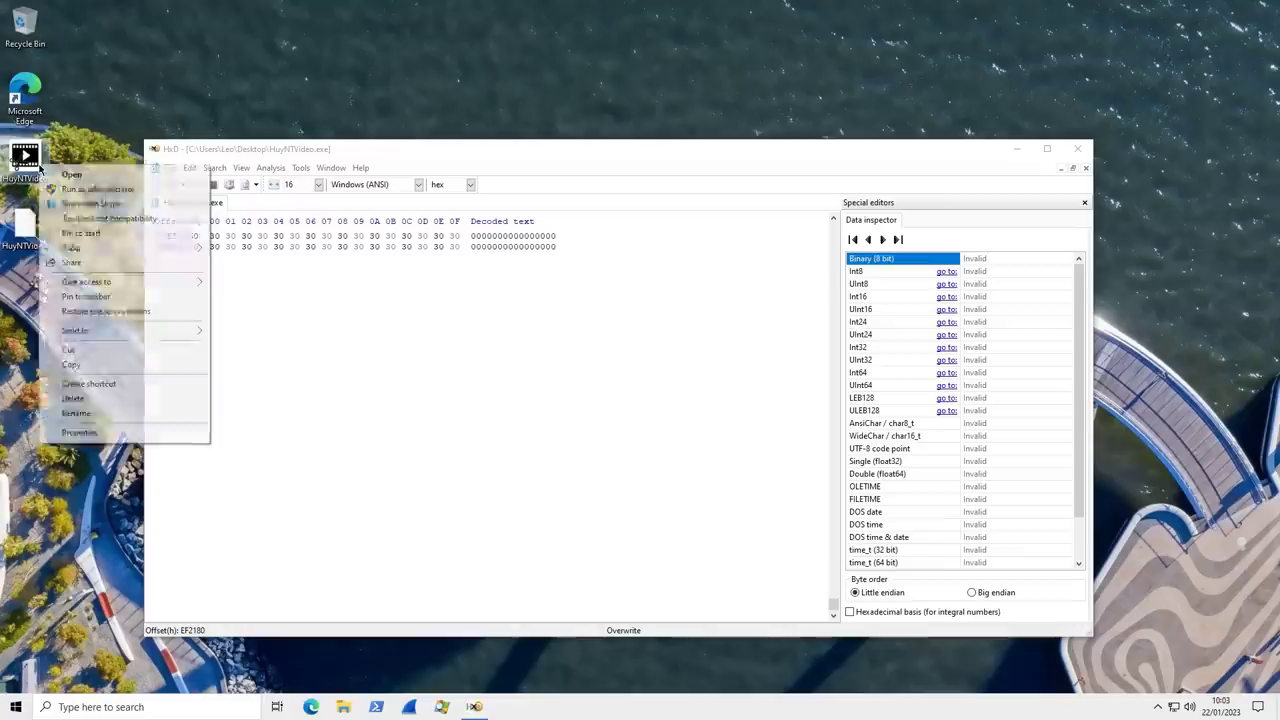
left_click(80, 432)
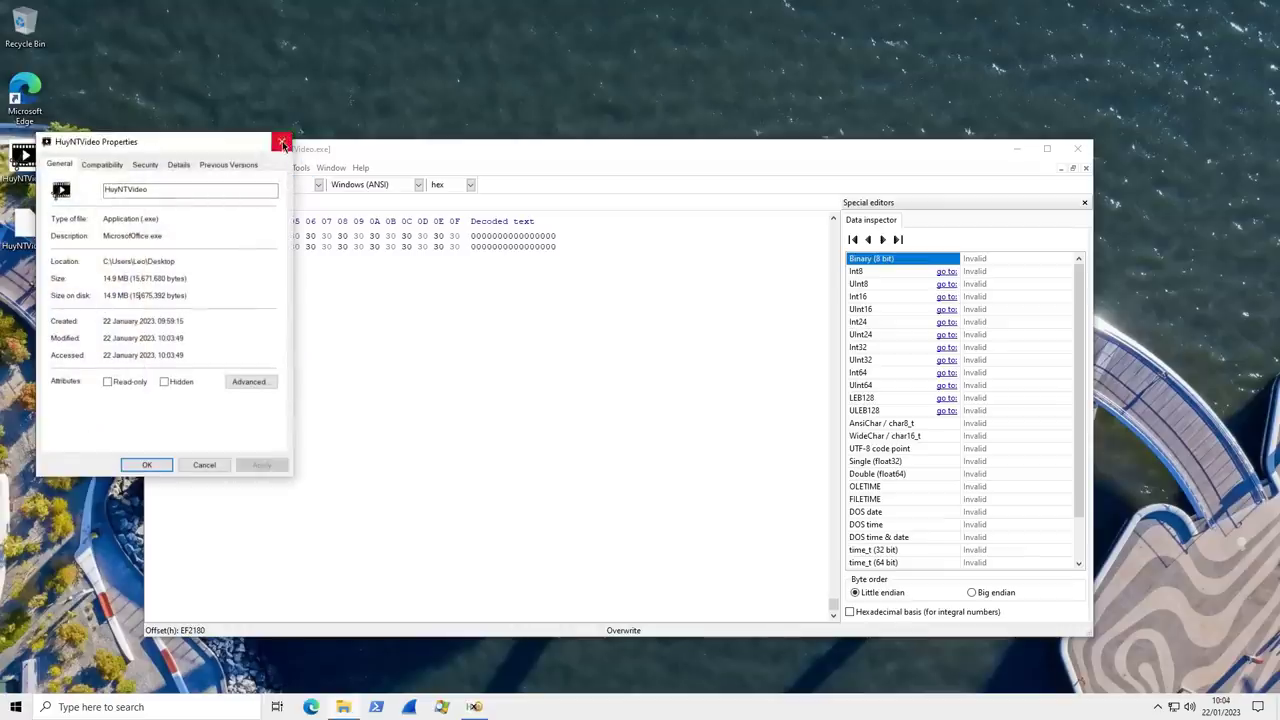
left_click(284, 140)
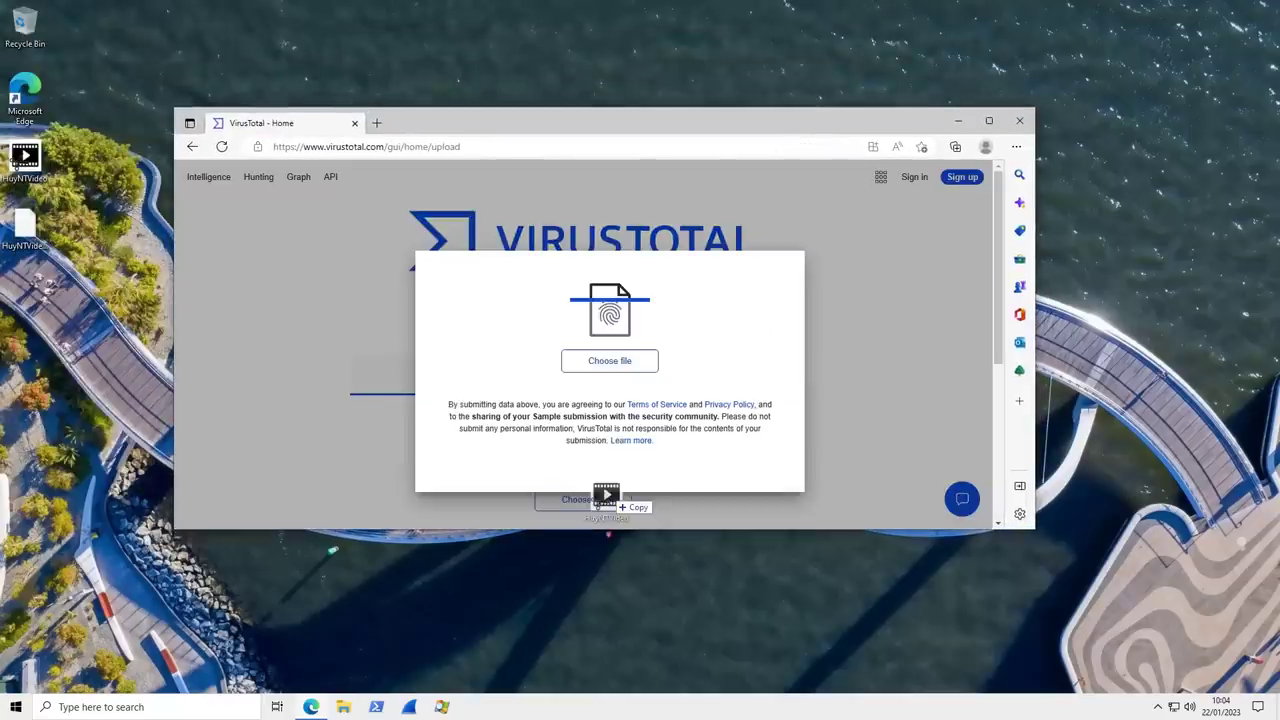
Step: Upload the trimmed HuyNTVideo.exe to VirusTotal and confirm the scan
left_click(608, 360)
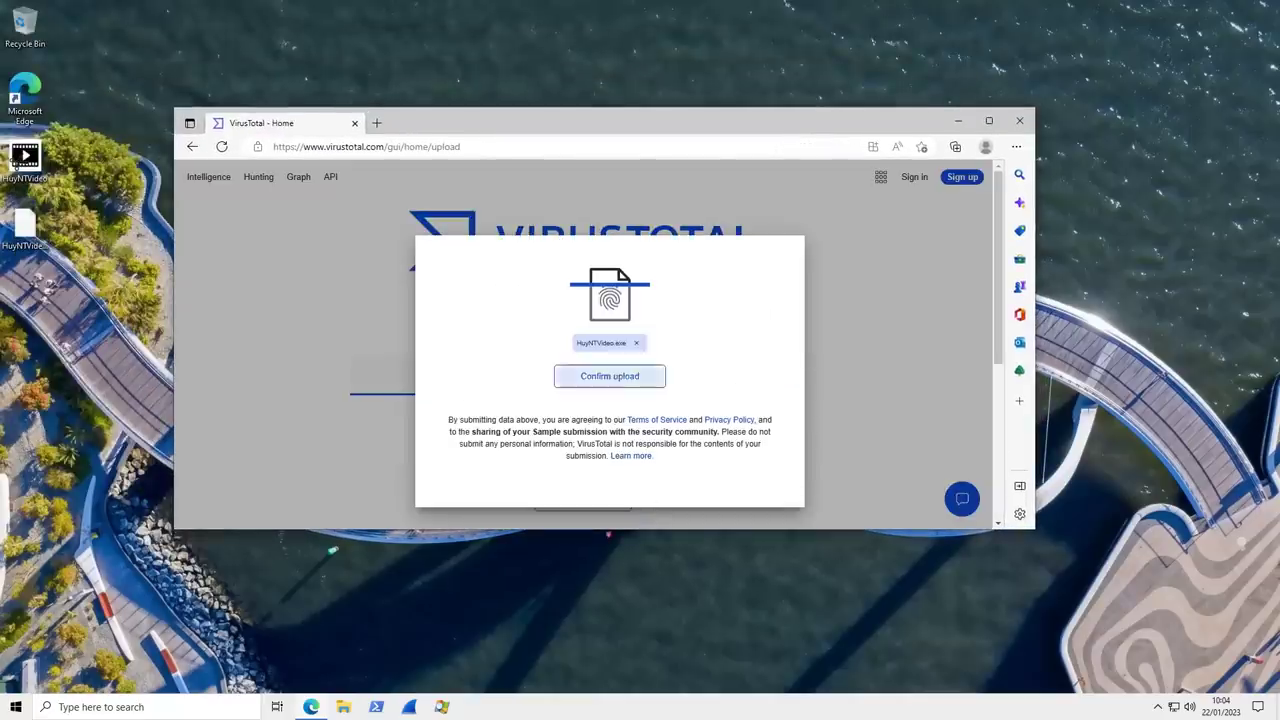
left_click(608, 376)
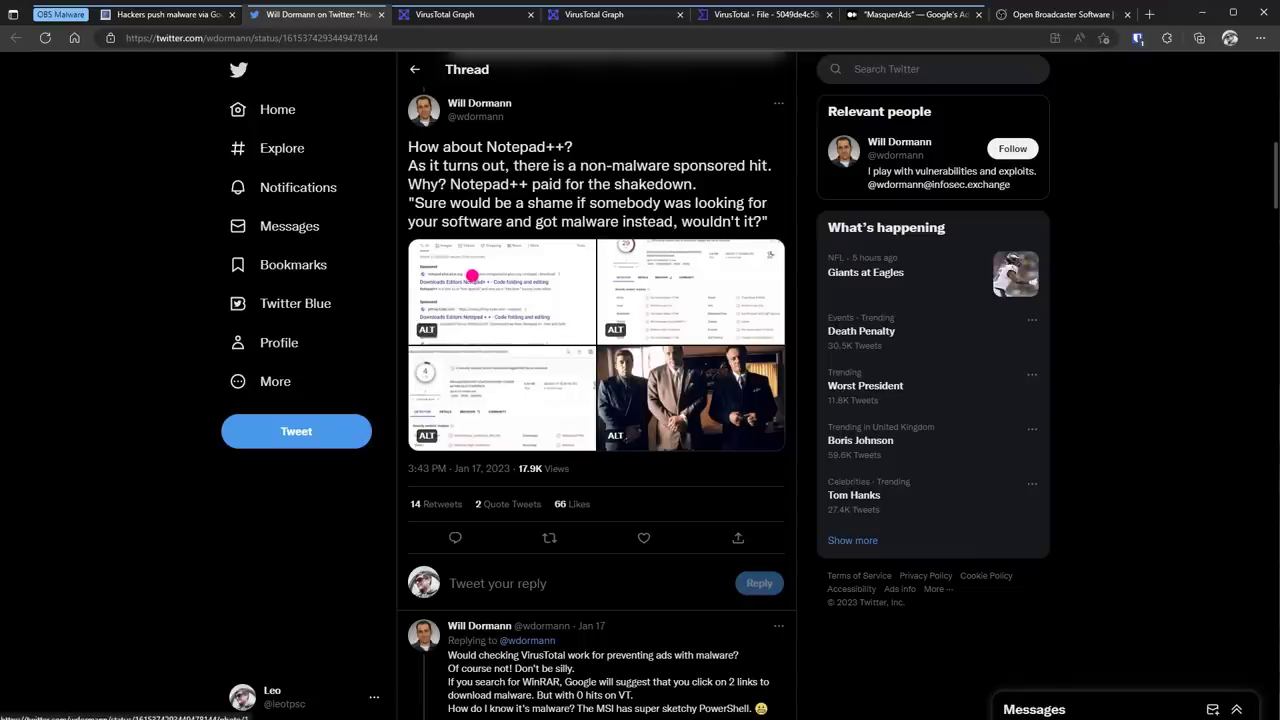
mouse_move(524, 160)
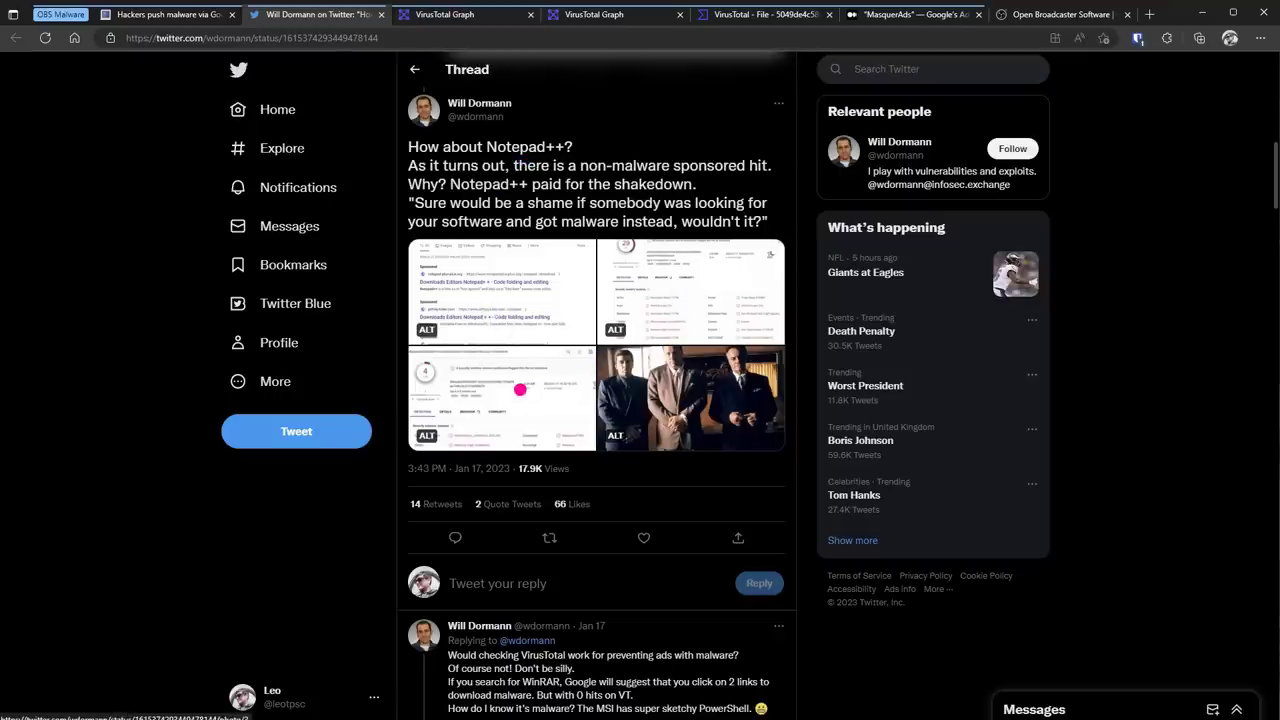
Step: Enlarge the tweet's VirusTotal screenshot showing 29 of 71 vendors flagging the Notepad++ installer
left_click(502, 396)
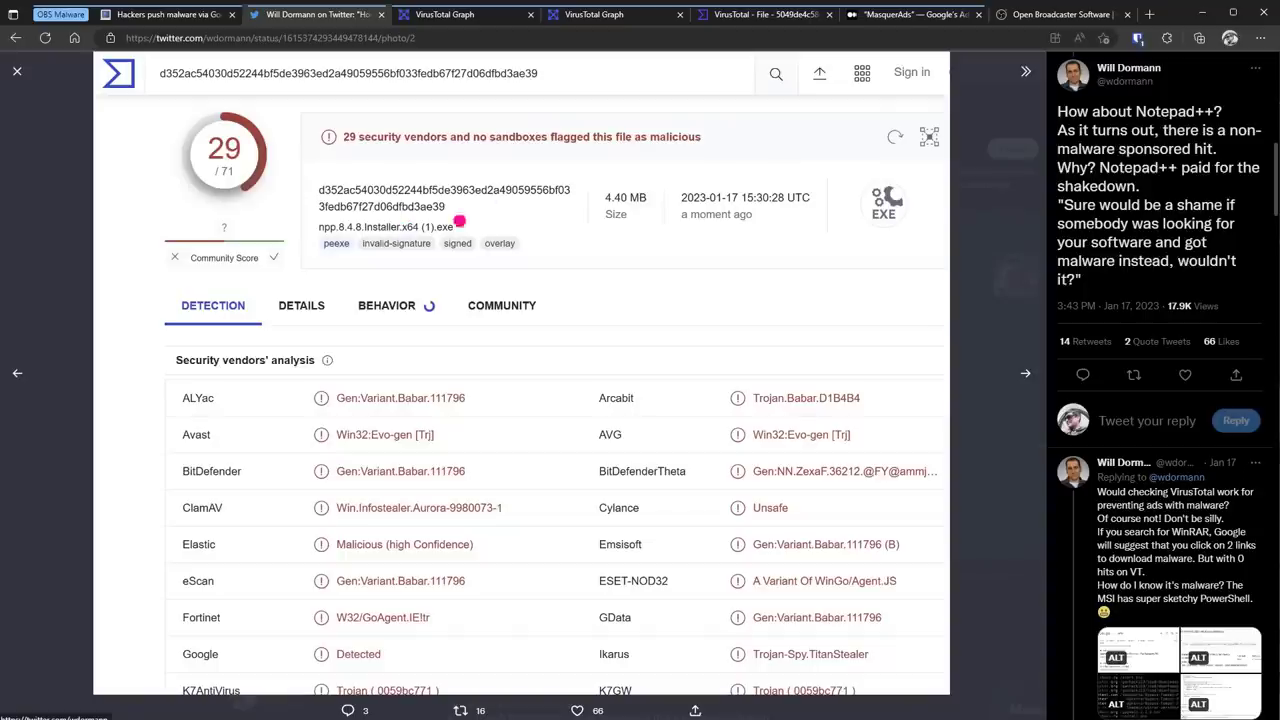
mouse_move(444, 14)
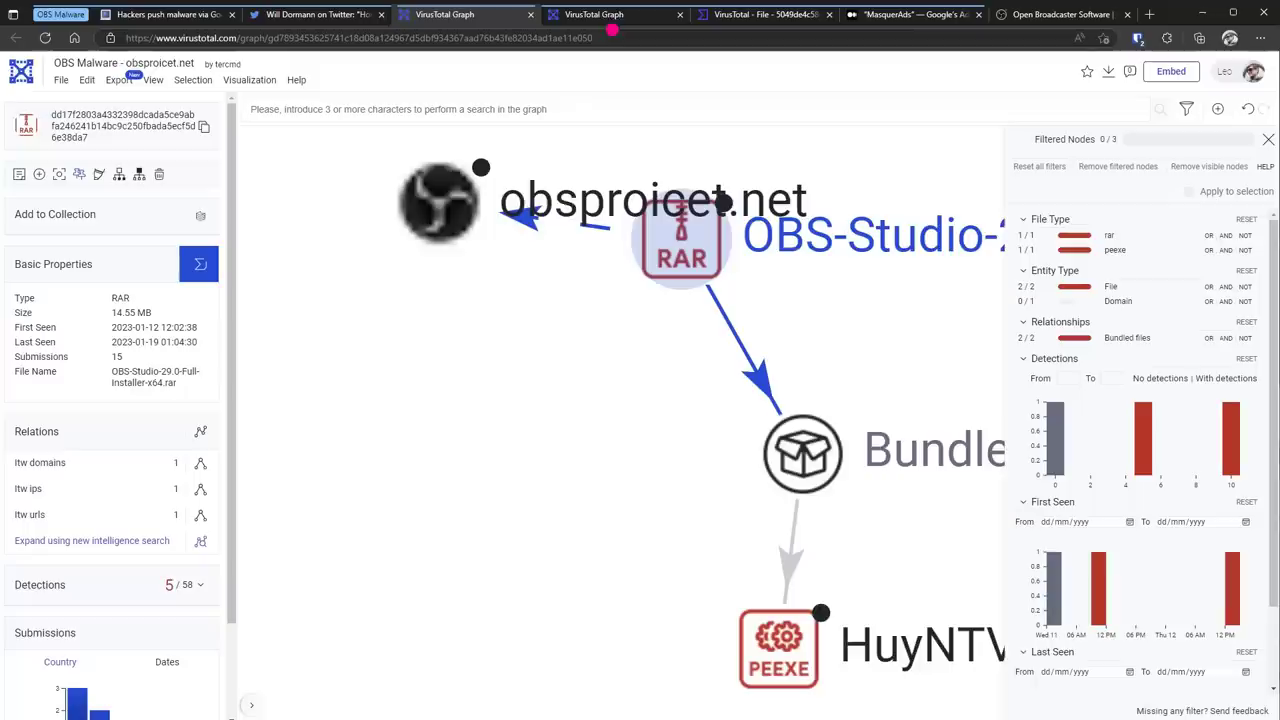
Step: View the VirusTotal detection report for the 314.91 MB executable flagged by 10 vendors
double_click(156, 62)
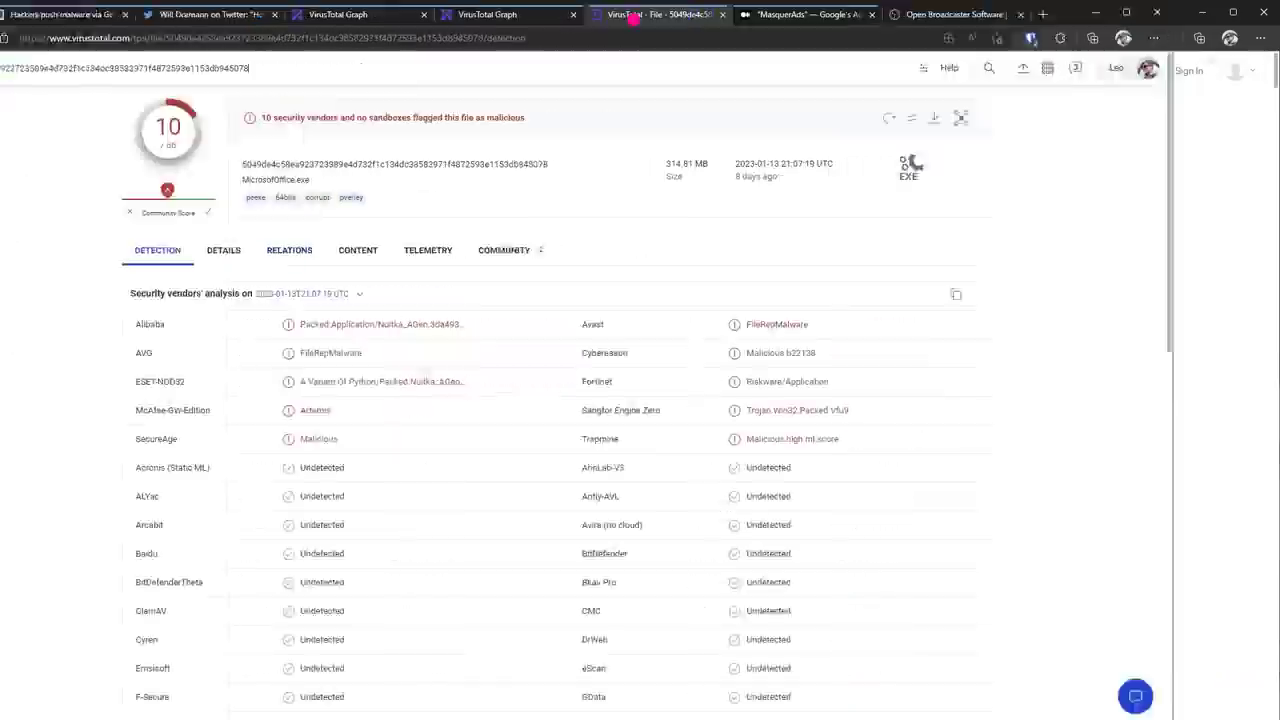
left_click(800, 14)
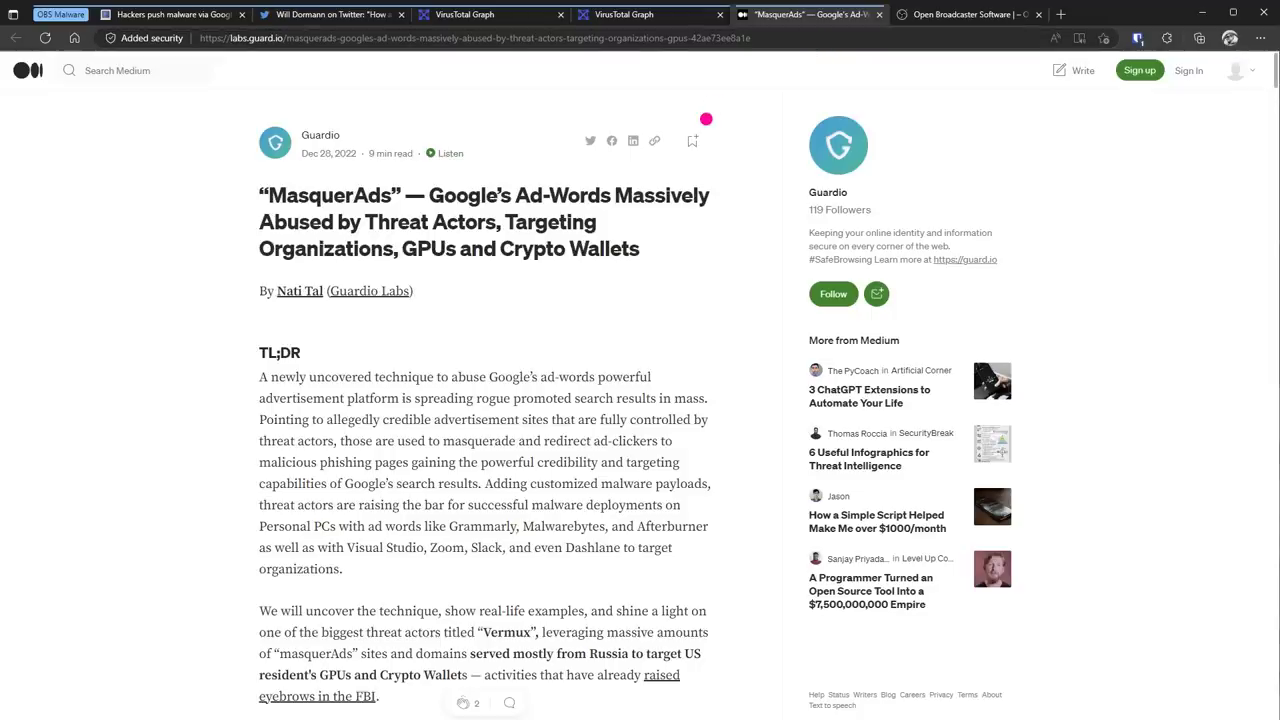
Step: Scroll the MasquerAds article down to the 'A Simple Trick for Getting Under Google-Ads Radar' section
scroll("down", 3)
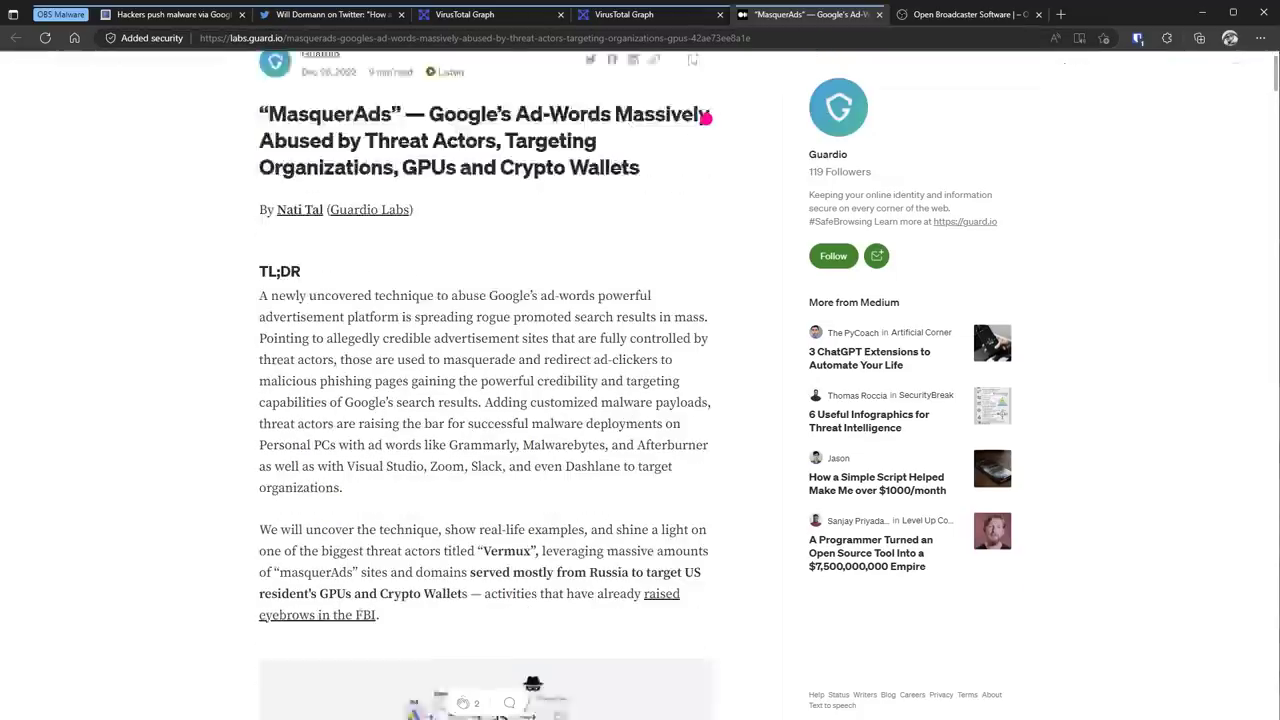
scroll("down", 3)
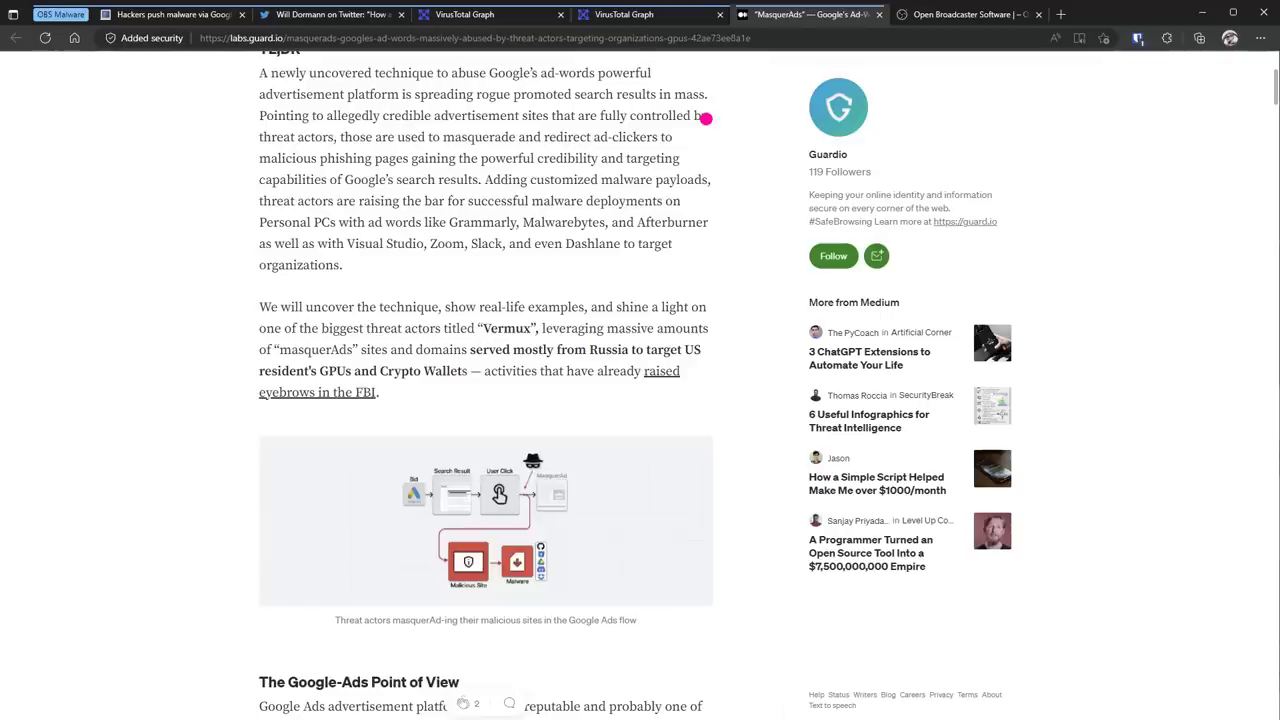
scroll("down", 3)
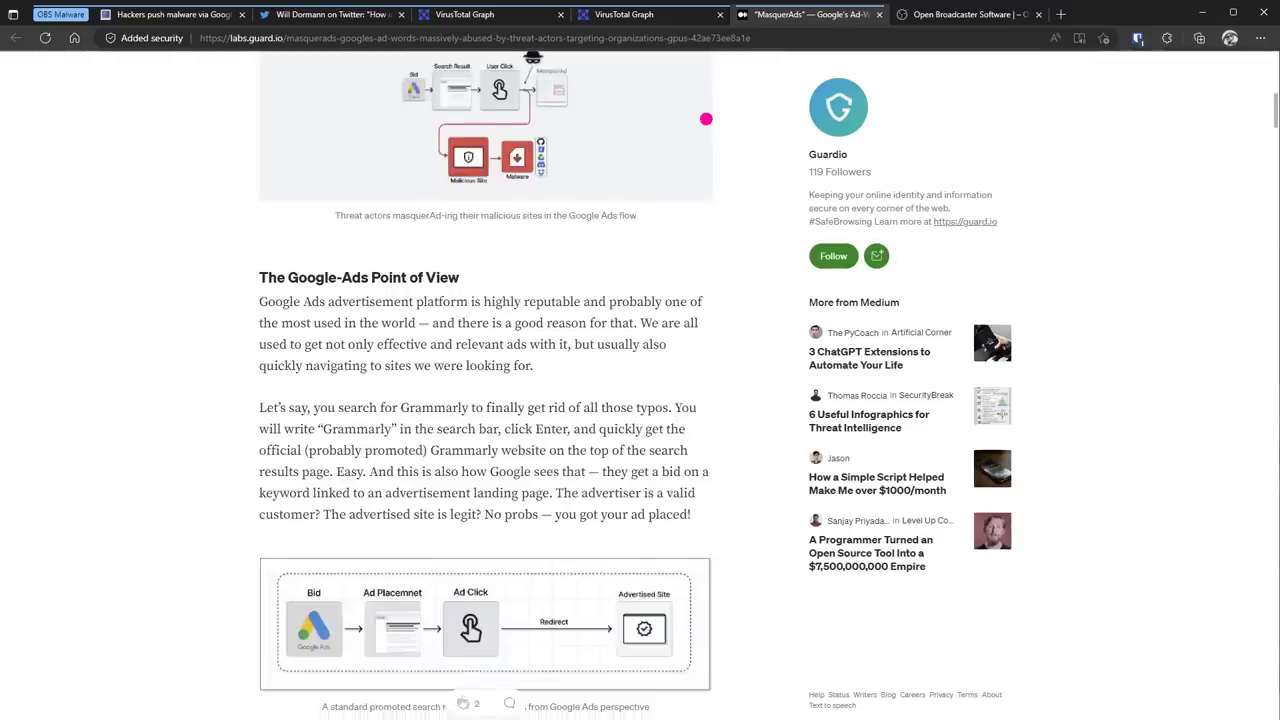
scroll("down", 3)
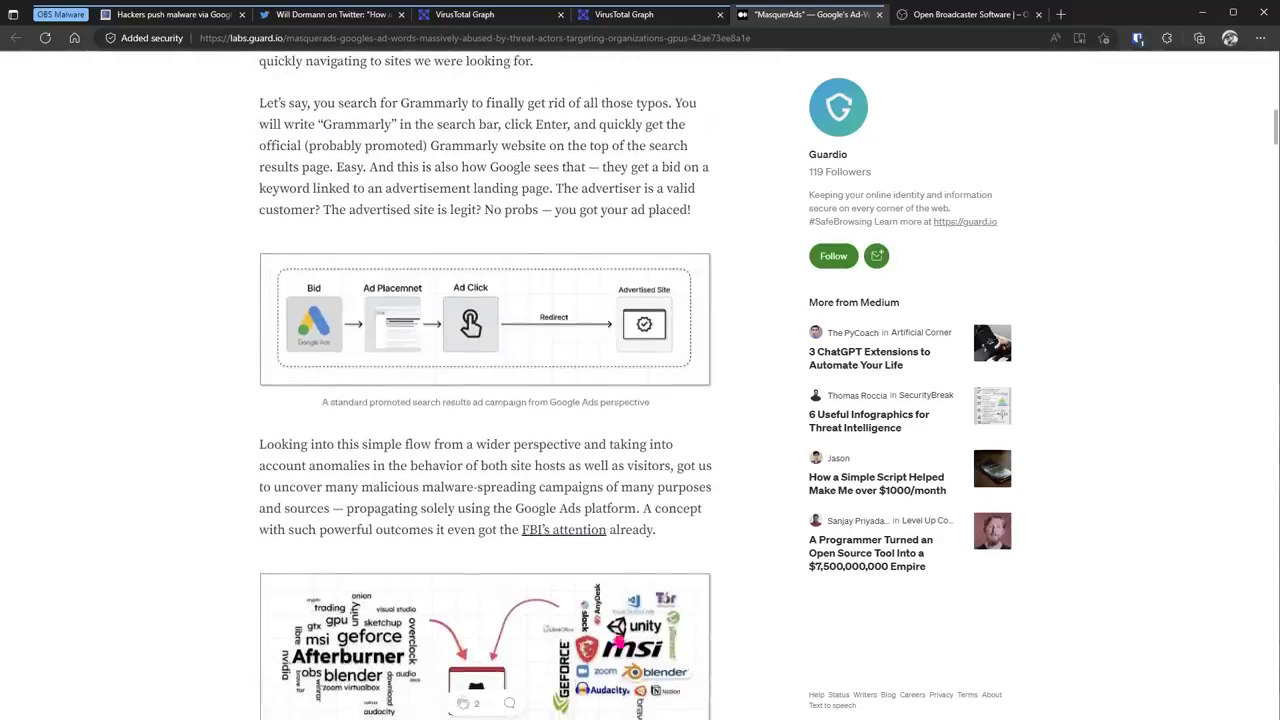
scroll("down", 3)
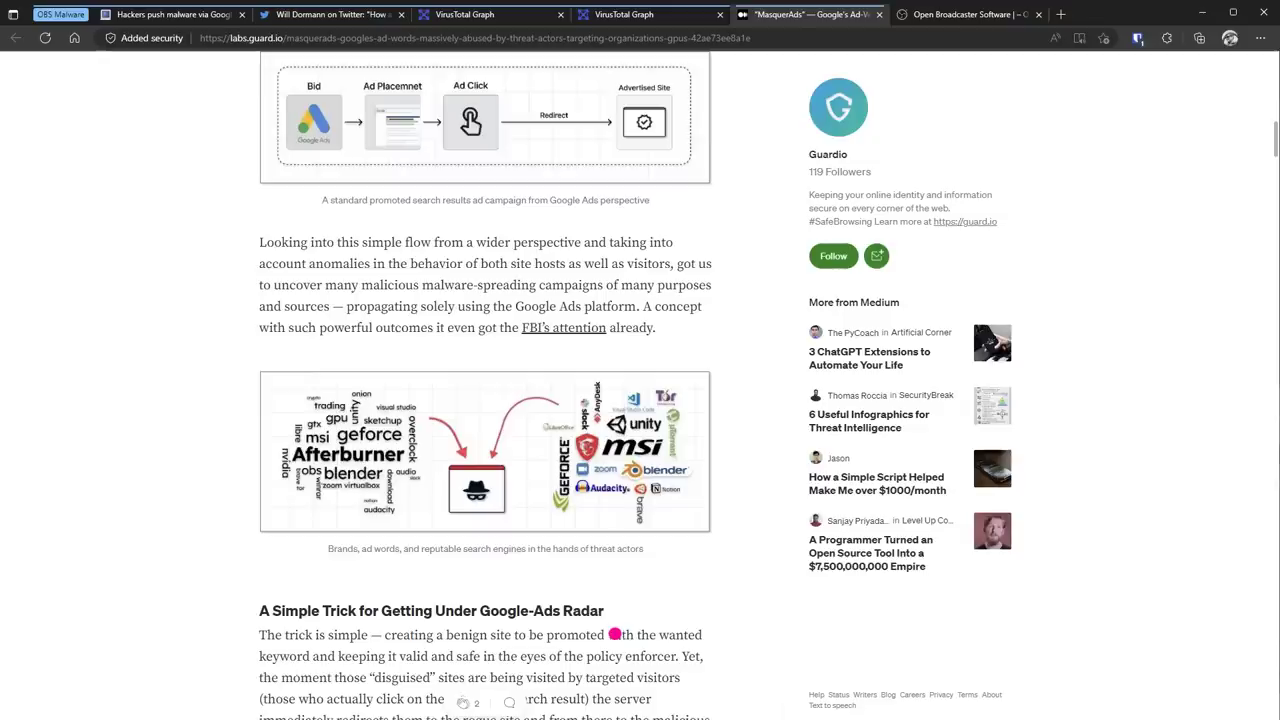
scroll("down", 3)
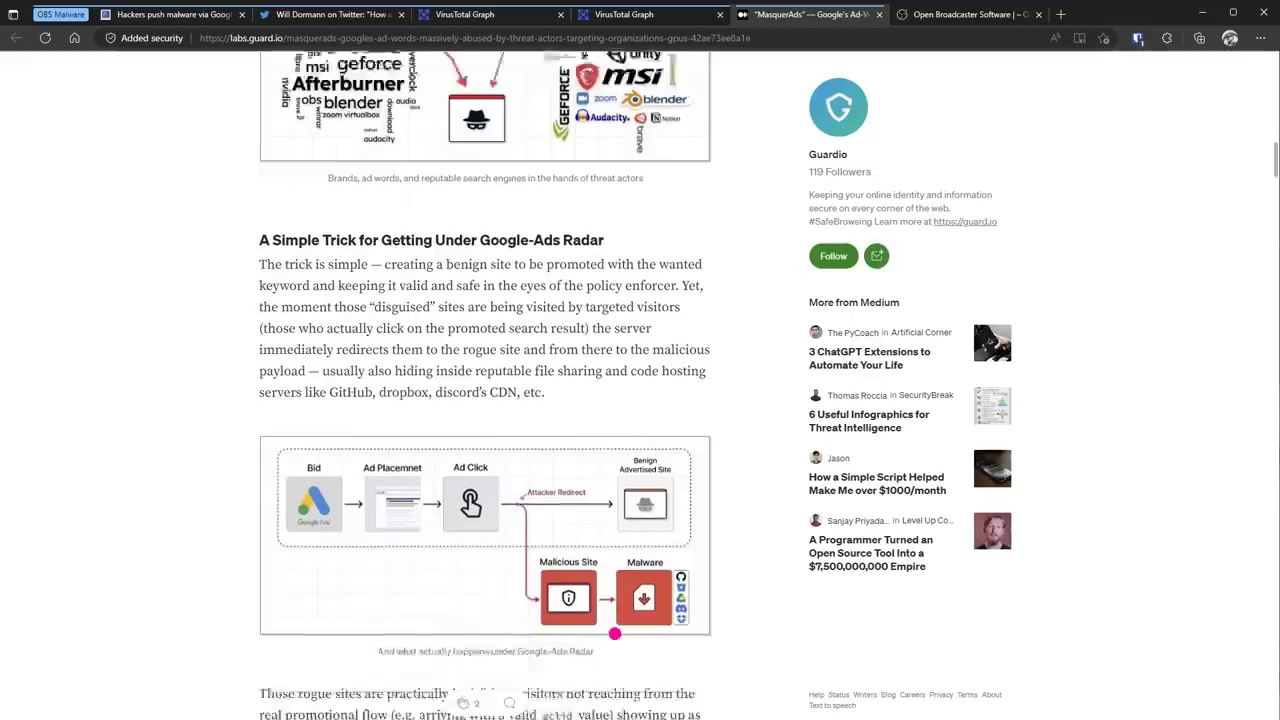
scroll("down", 3)
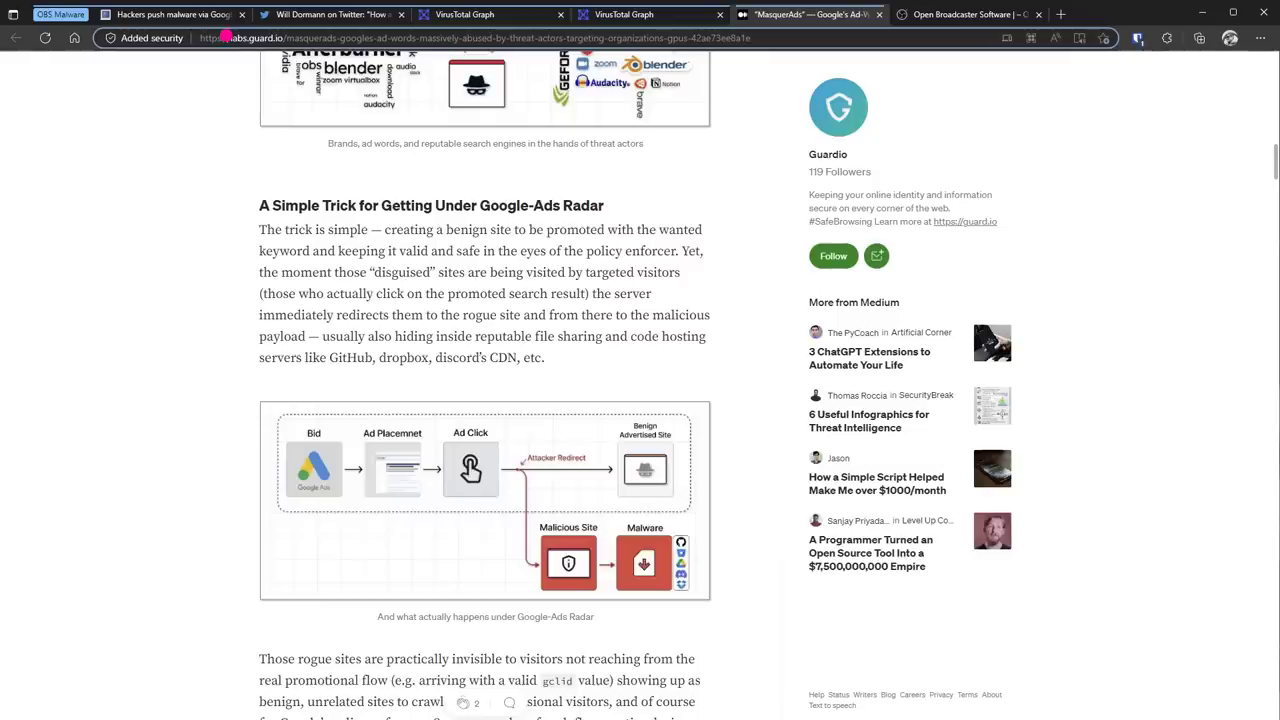
scroll("down", 3)
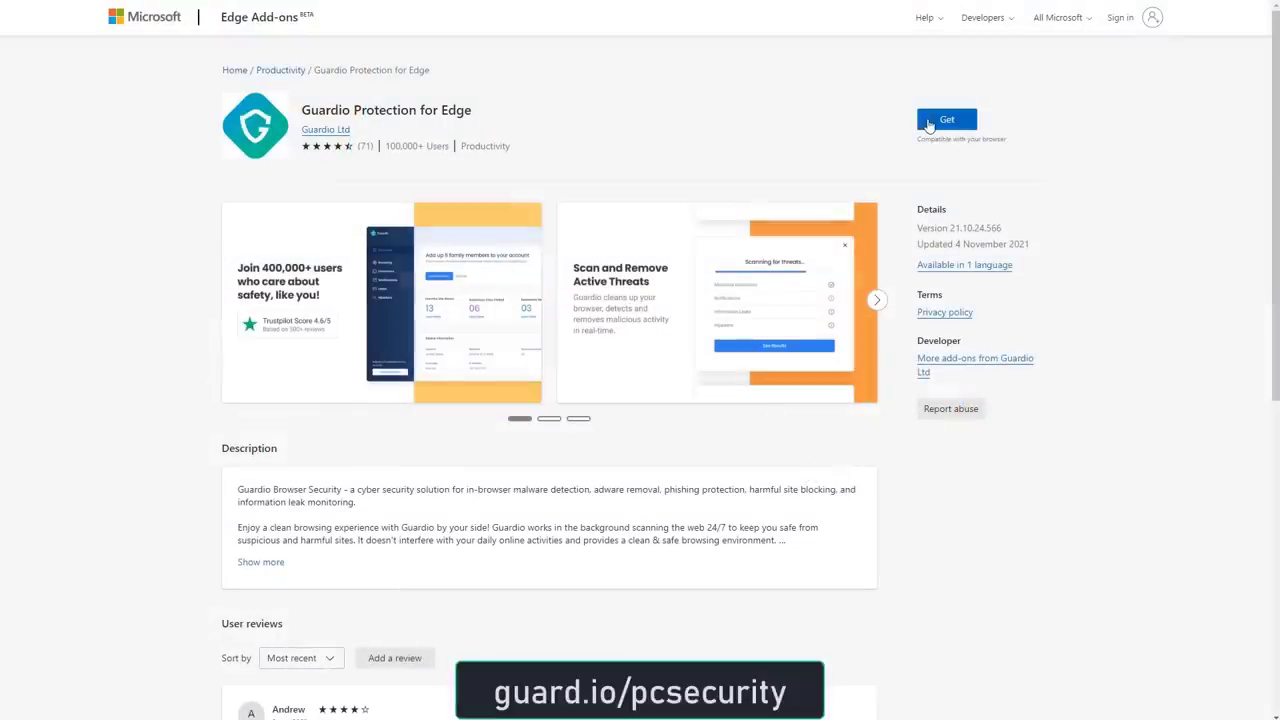
Step: Install the Guardio Protection add-on for Edge and create a free Guardio account
left_click(946, 120)
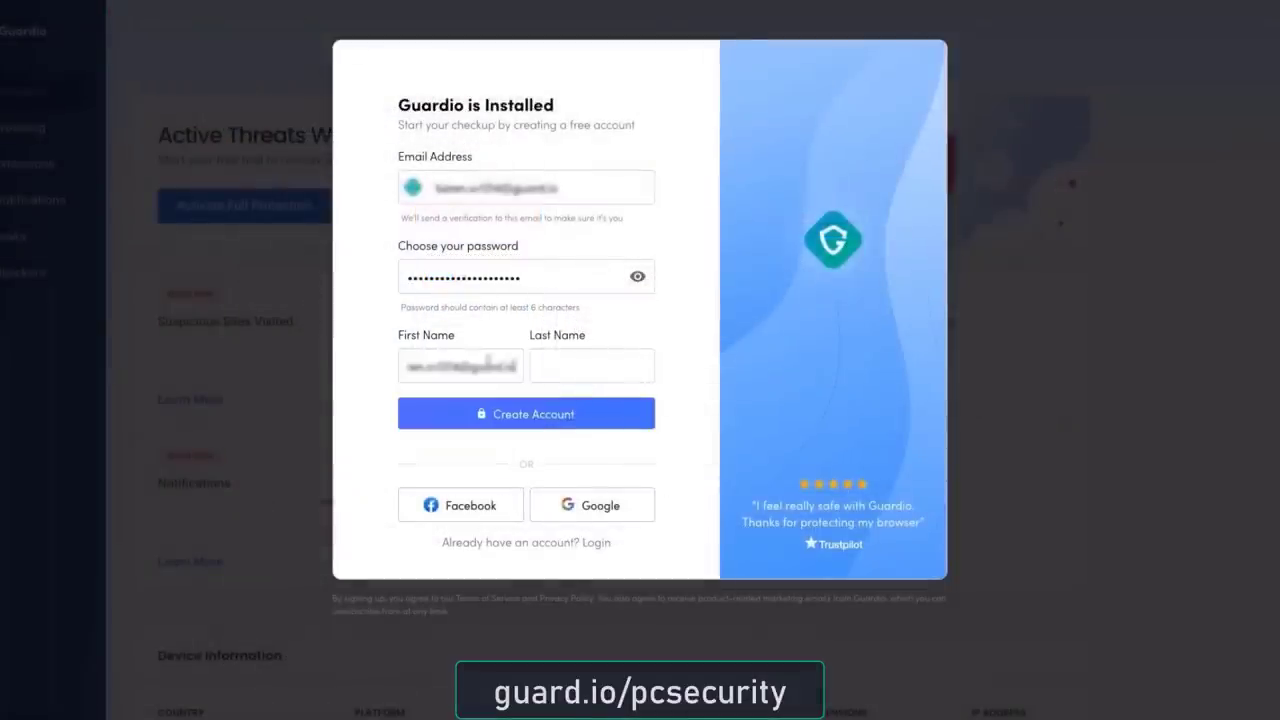
left_click(524, 412)
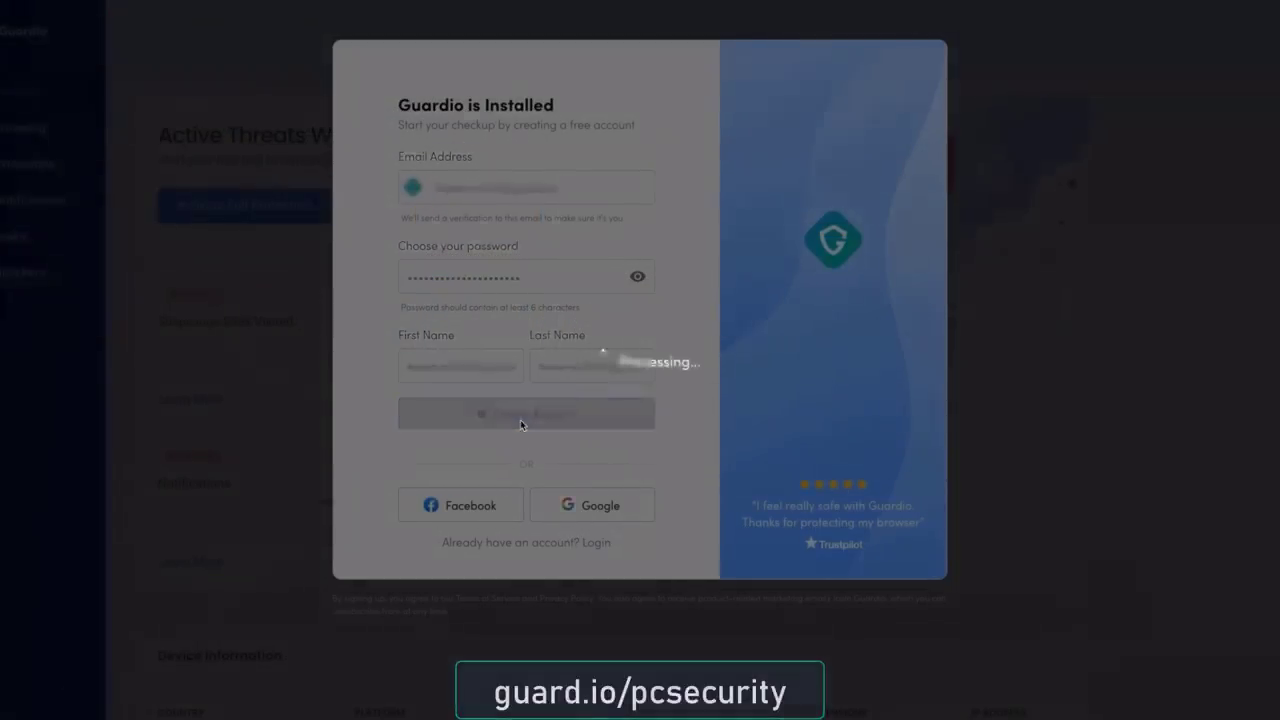
left_click(524, 412)
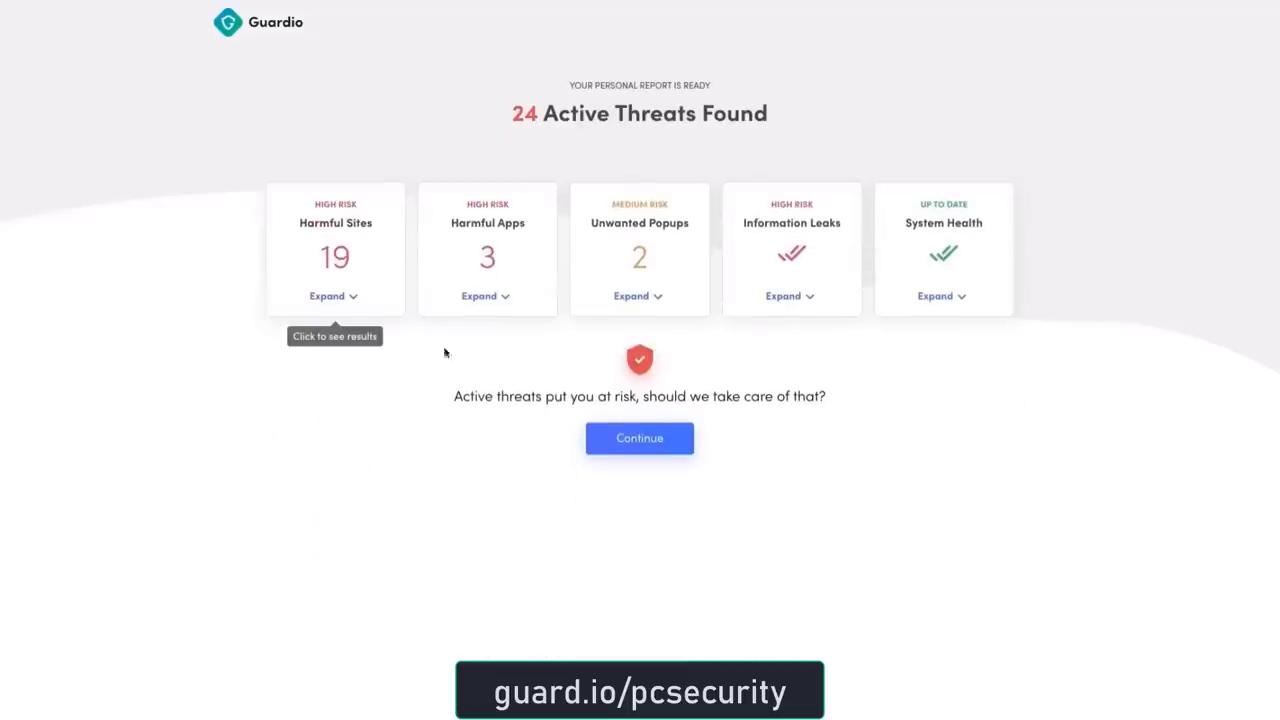
Step: Continue past the 24 Active Threats report to the Guardio Overview dashboard
left_click(640, 438)
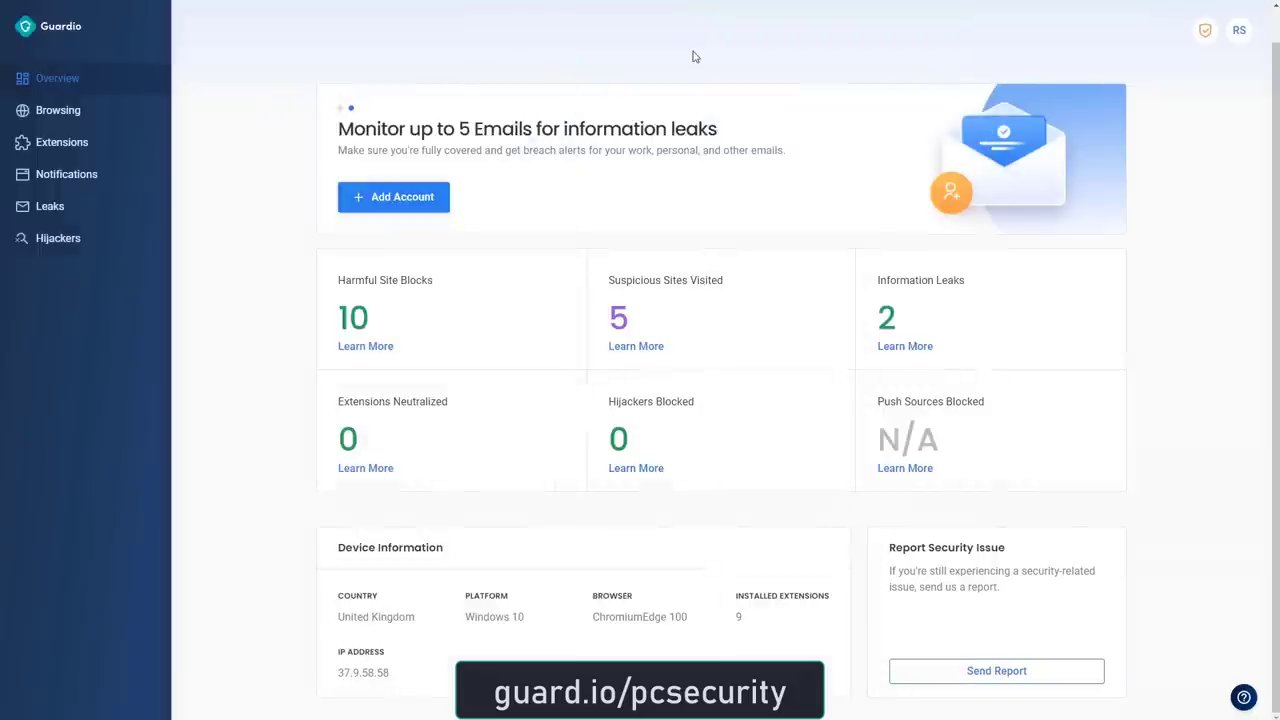
mouse_move(476, 424)
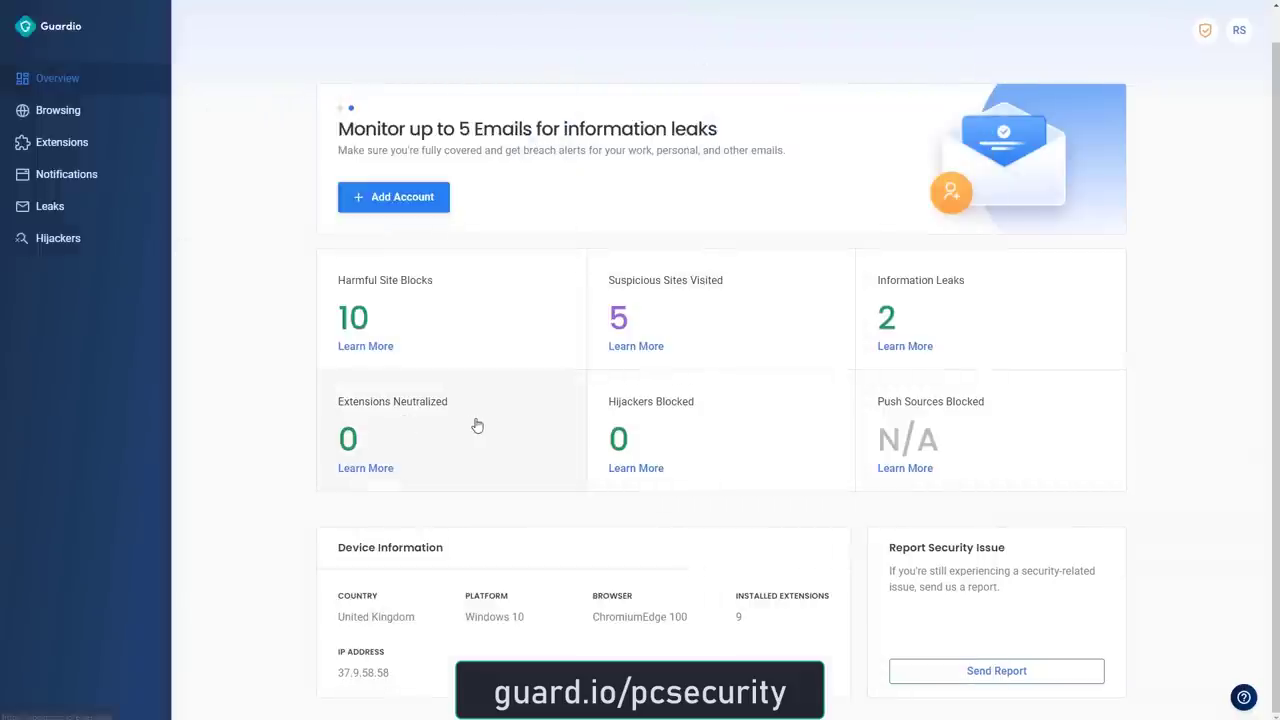